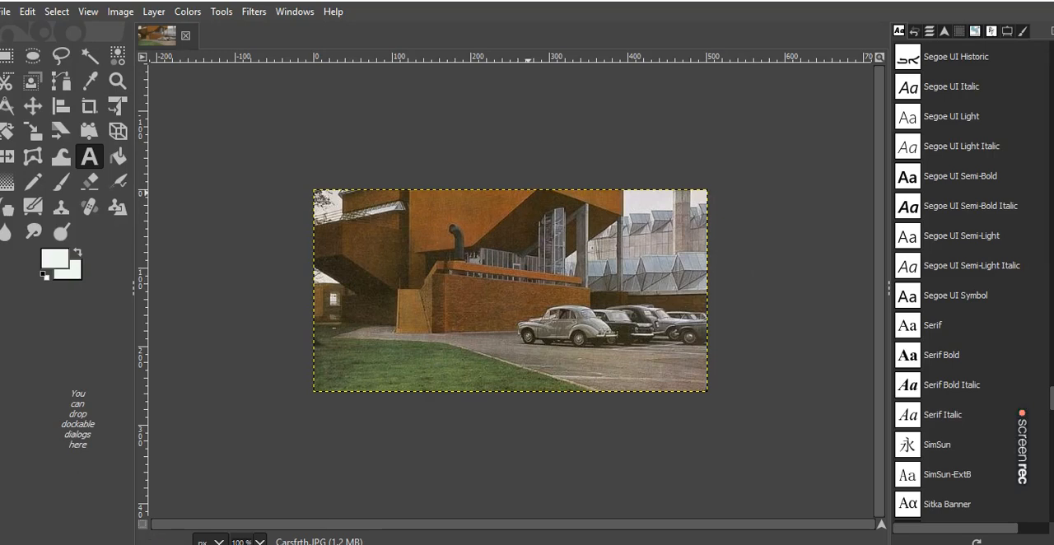
mouse_move(386, 162)
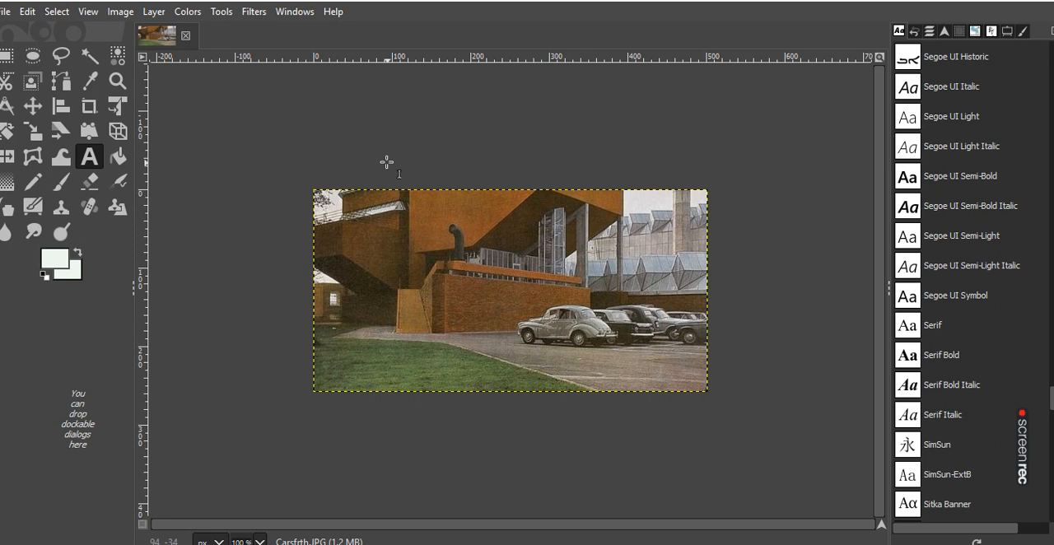
mouse_move(120, 31)
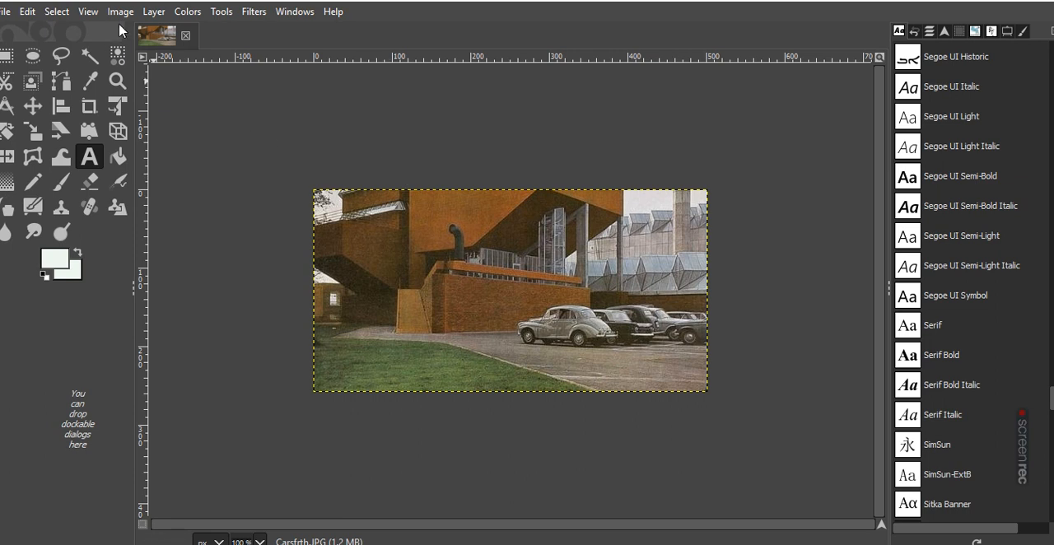
mouse_move(427, 205)
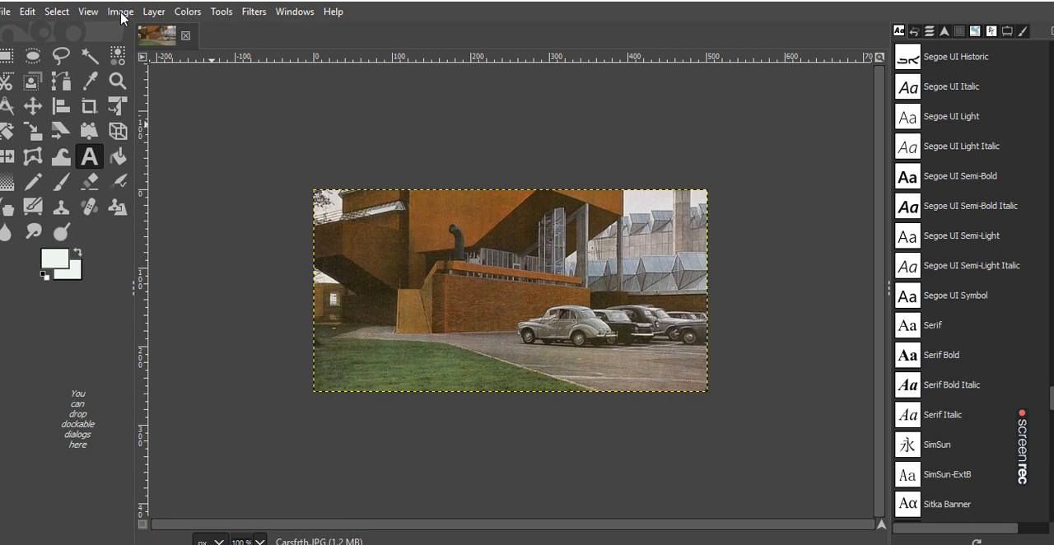
Step: Open GIMP's Image menu to reach Scale Image
click(121, 11)
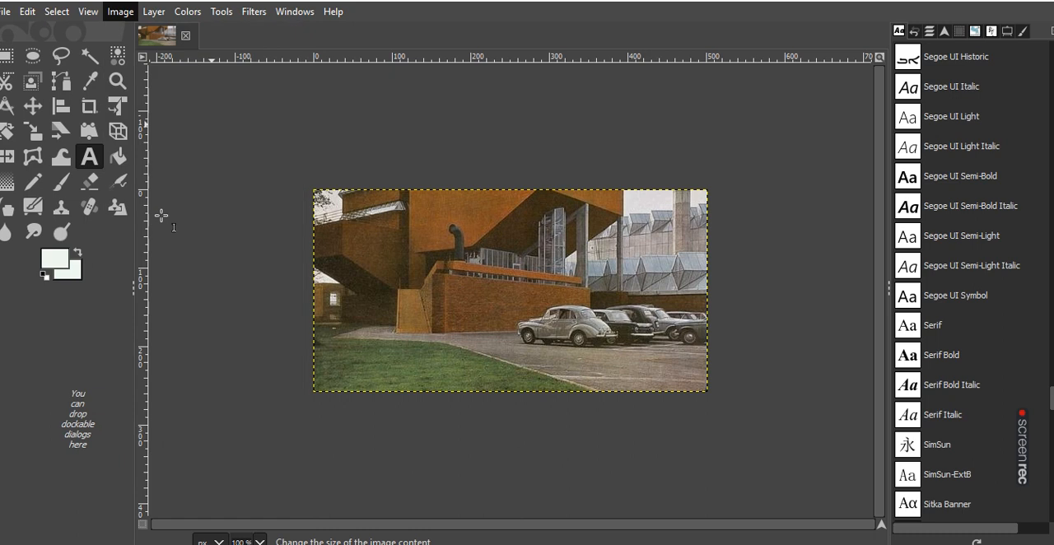
Step: In Scale Image, unlink the chain and enter width 3200 and height 410 pixels
click(121, 11)
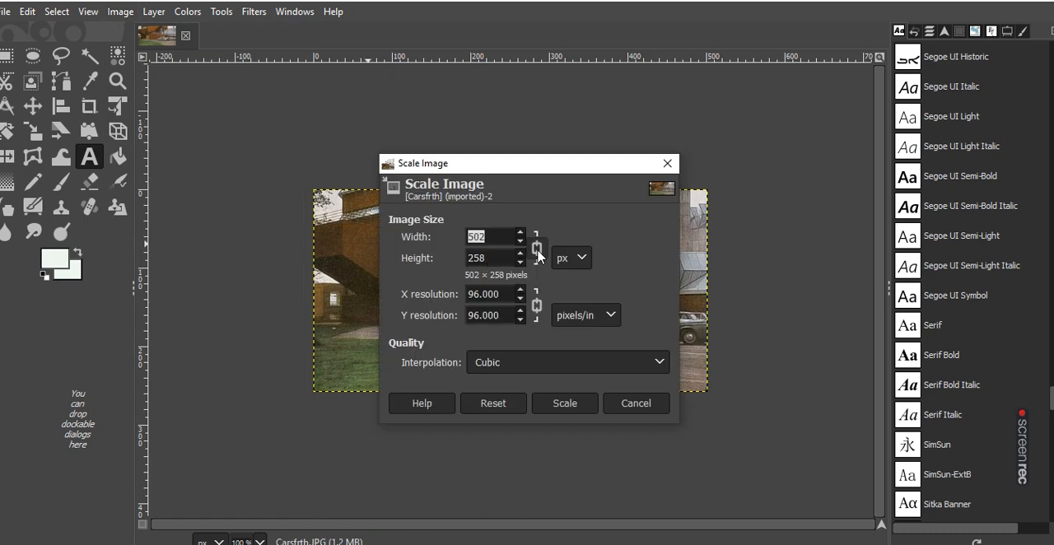
click(494, 236)
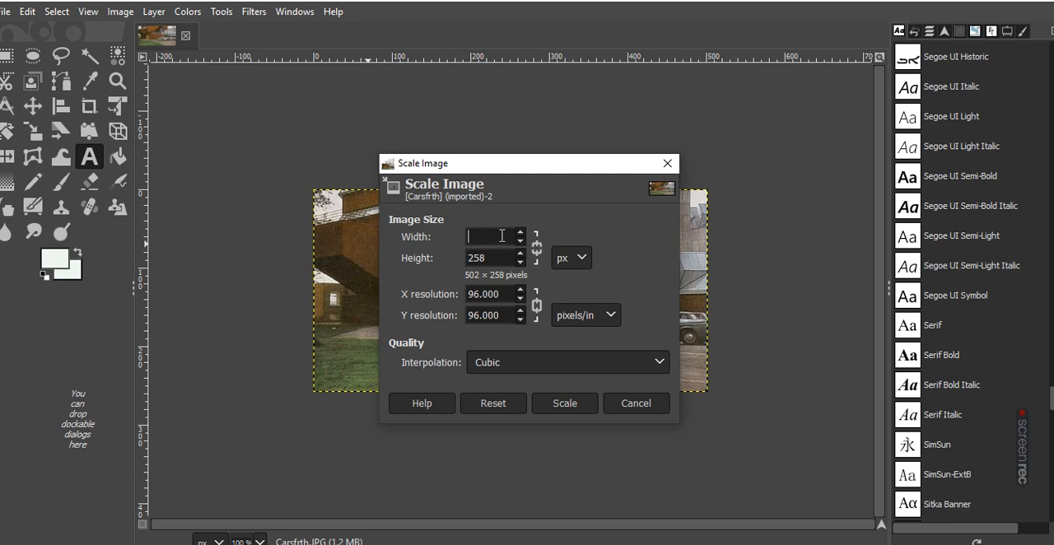
text(3200)
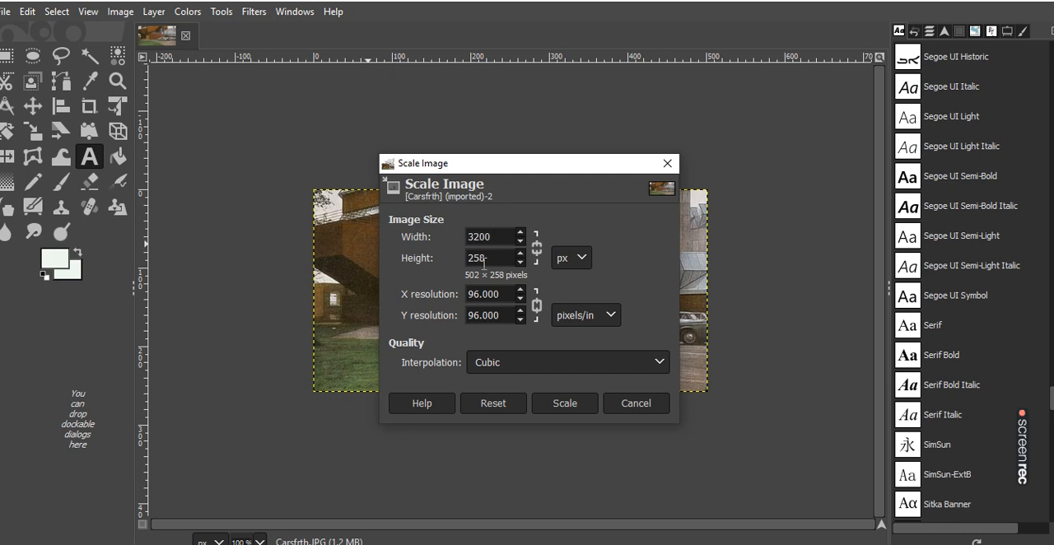
text(25)
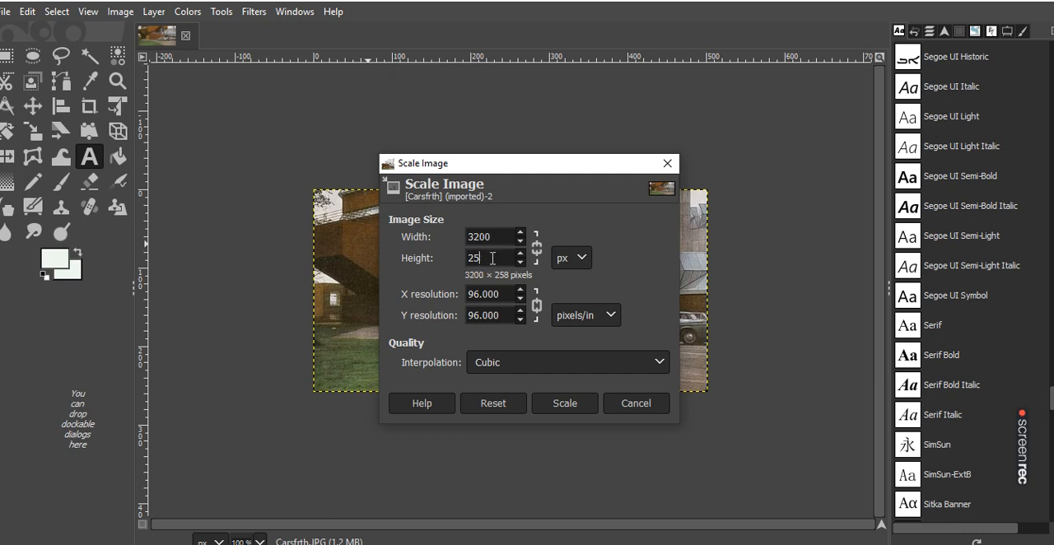
text(410)
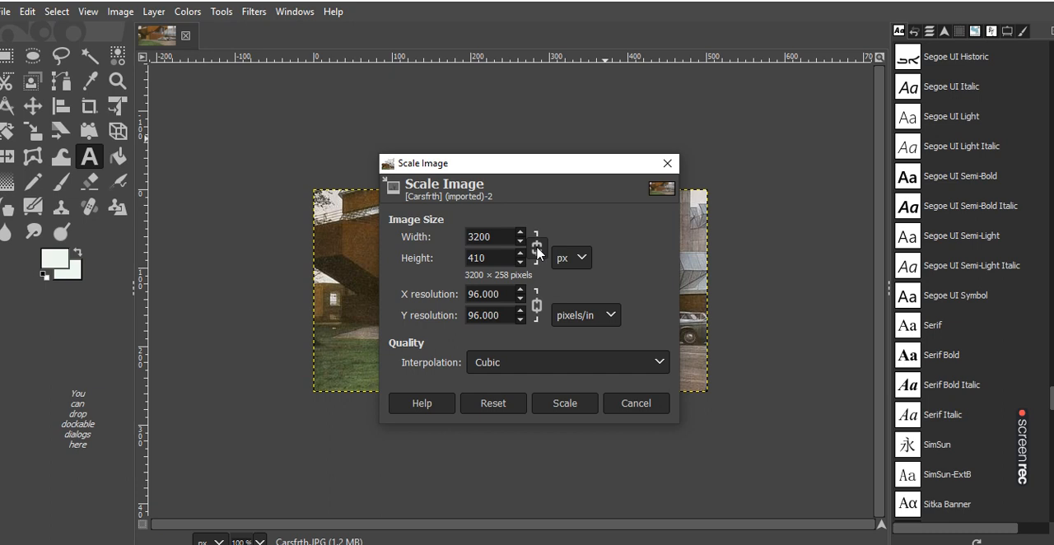
click(536, 248)
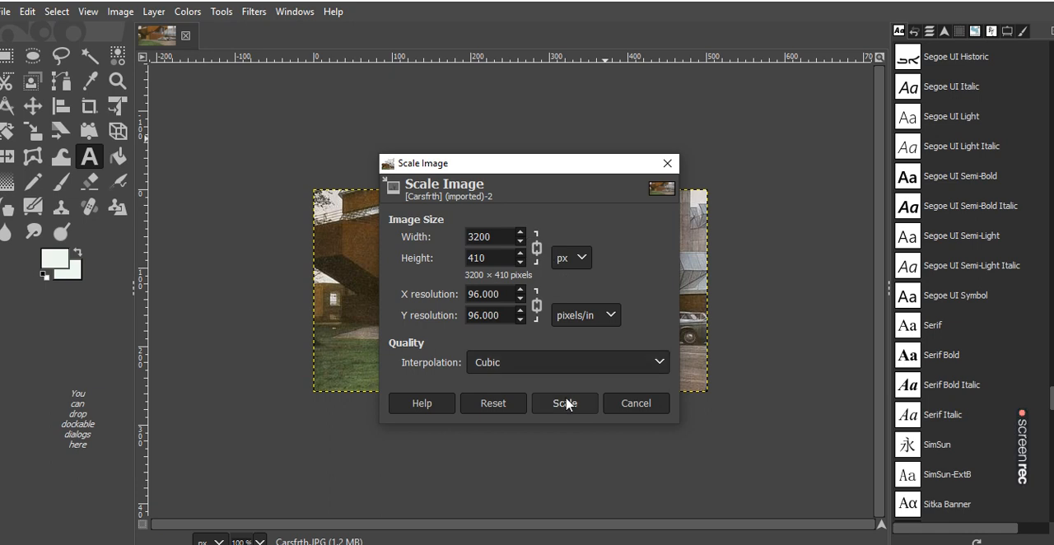
Step: Apply the scale so the photo becomes 3200 × 410 pixels
click(564, 403)
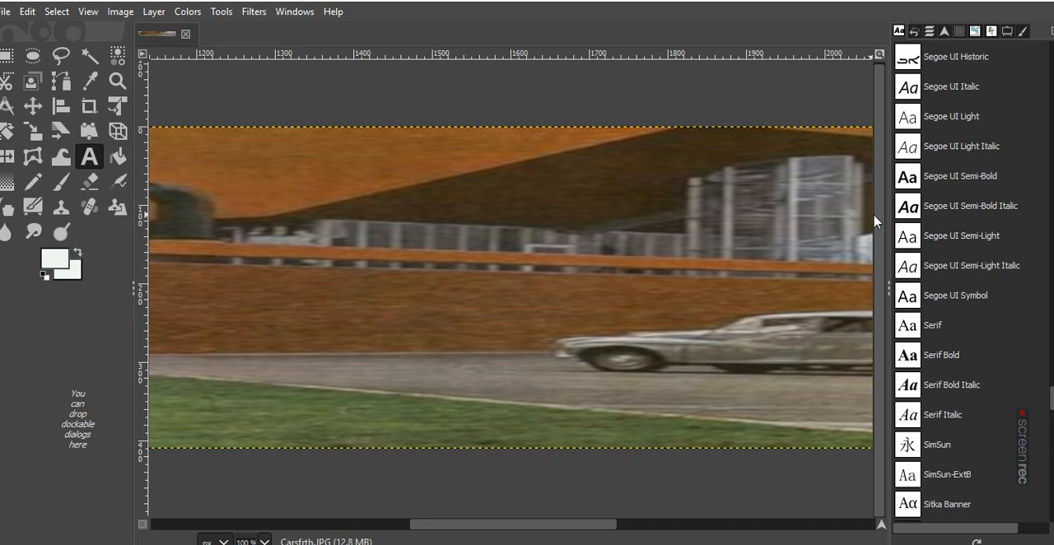
mouse_move(41, 49)
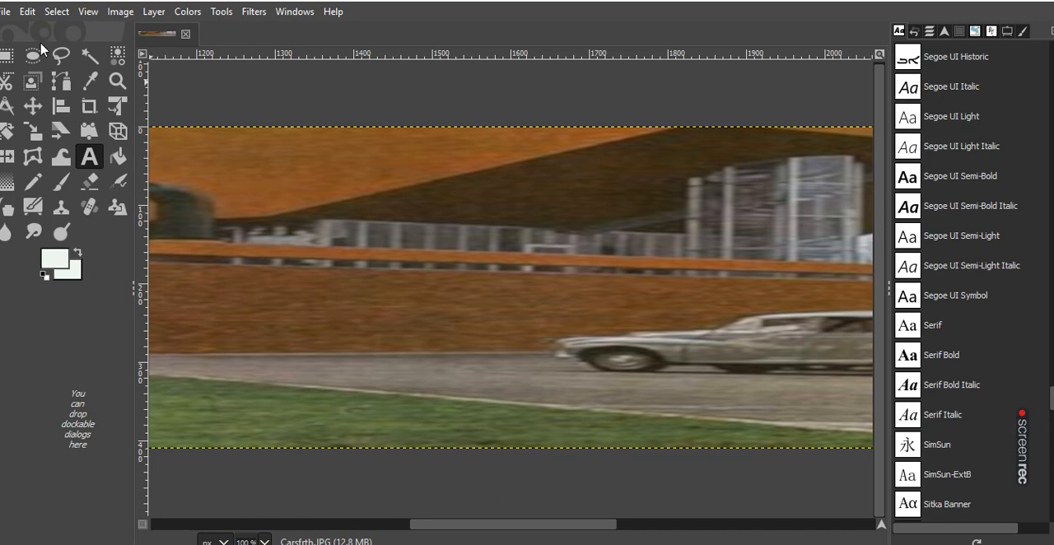
mouse_move(74, 28)
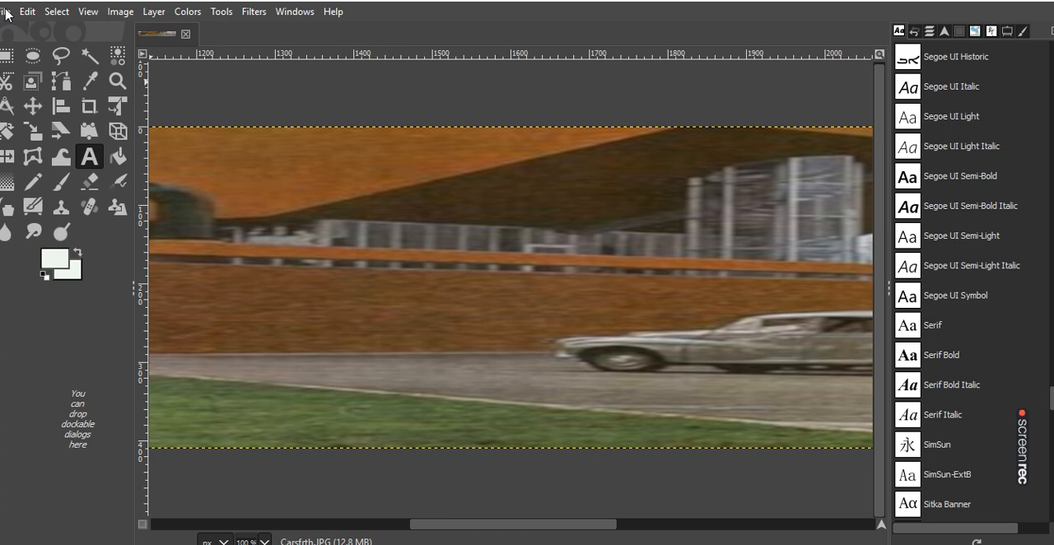
Step: Overwrite Carsfrth.JPG with the resized photo at JPEG quality 90
click(7, 11)
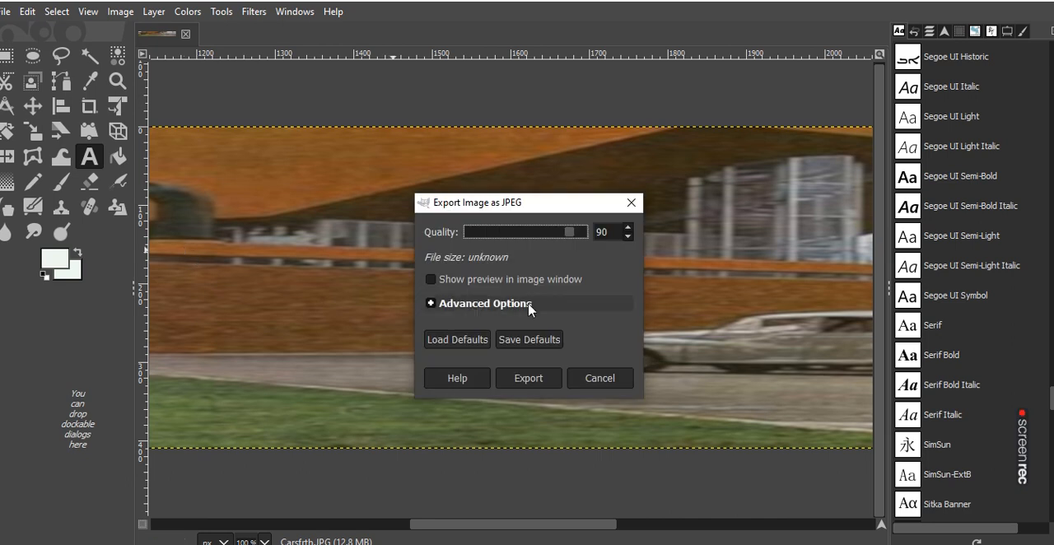
mouse_move(488, 225)
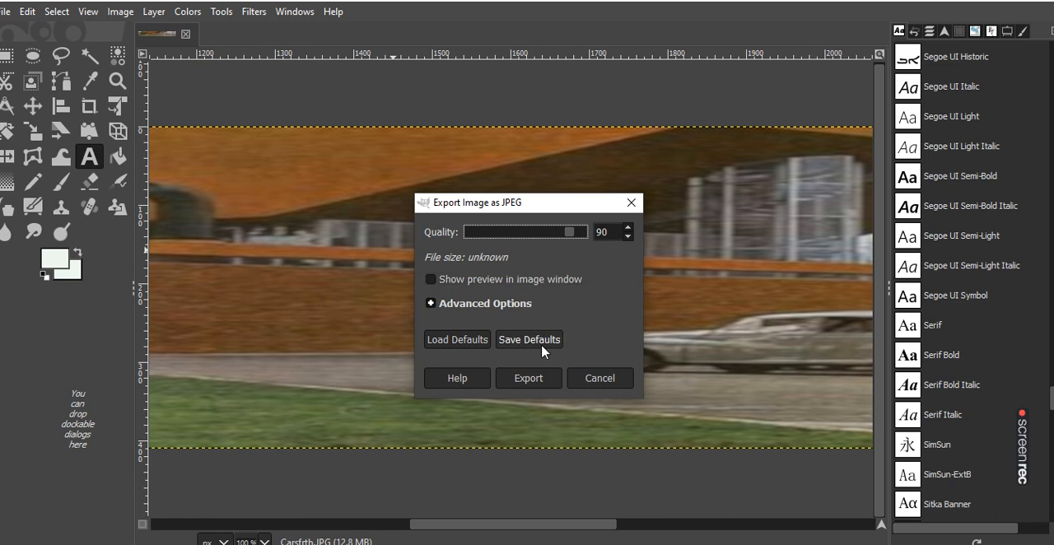
mouse_move(527, 378)
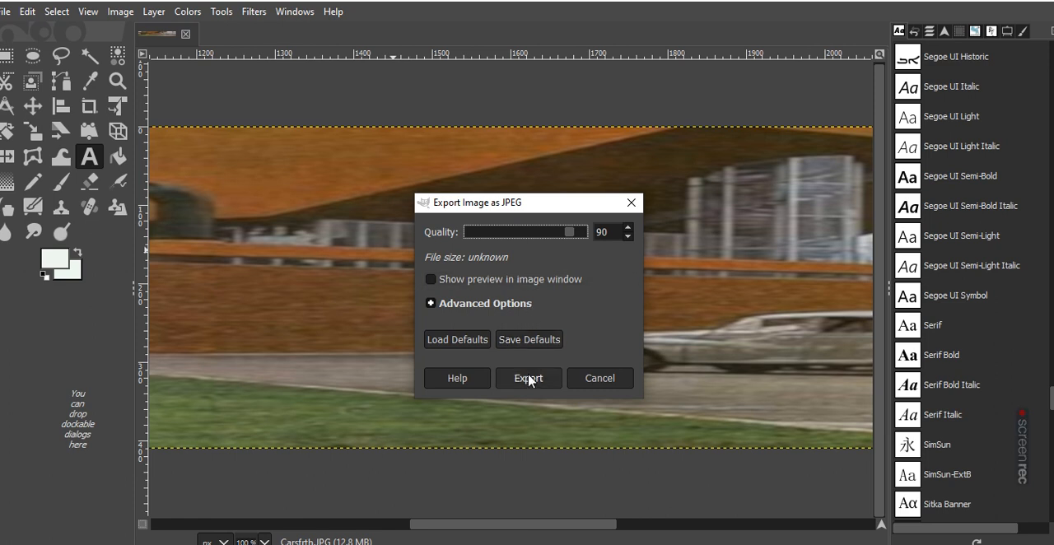
click(528, 378)
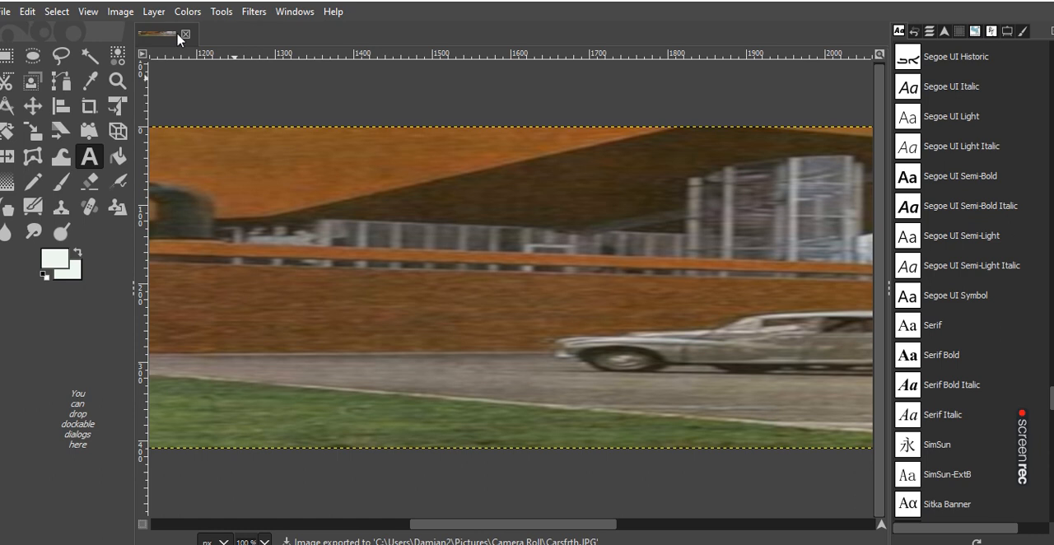
click(186, 34)
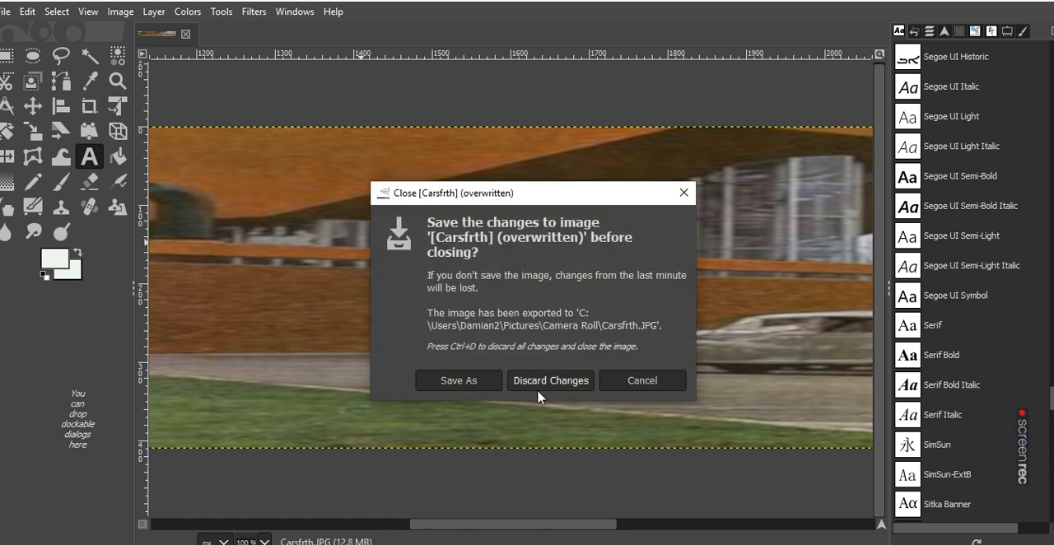
click(550, 381)
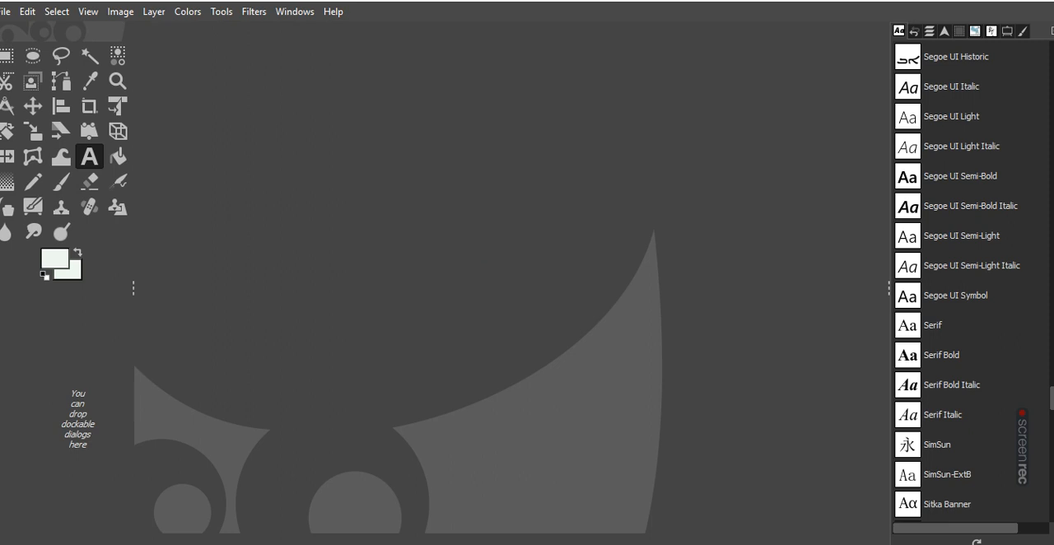
click(6, 10)
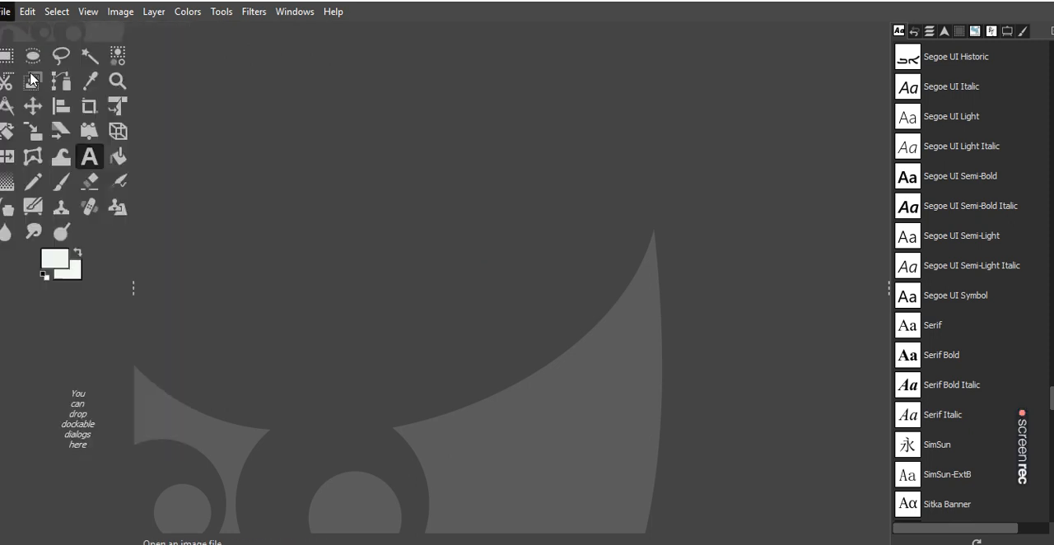
Step: Preview Carsfrth.JPG in the Open Image dialog to confirm 3200 × 410 size
click(4, 10)
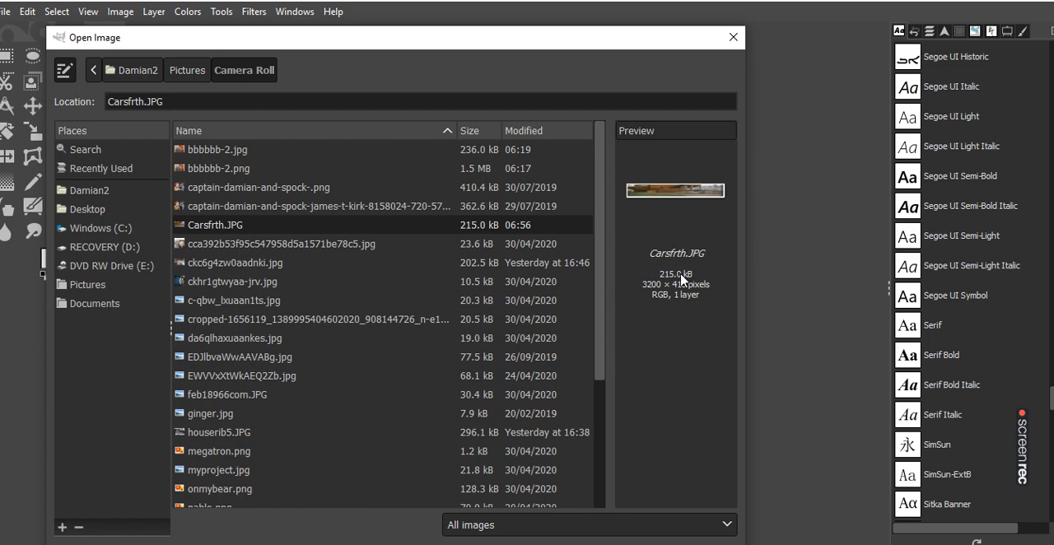
mouse_move(687, 292)
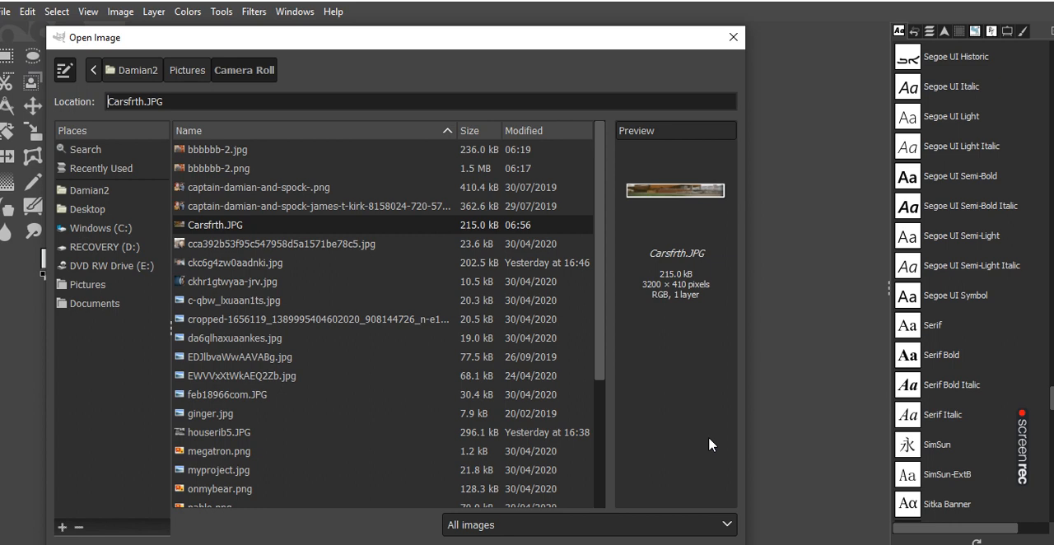
mouse_move(706, 448)
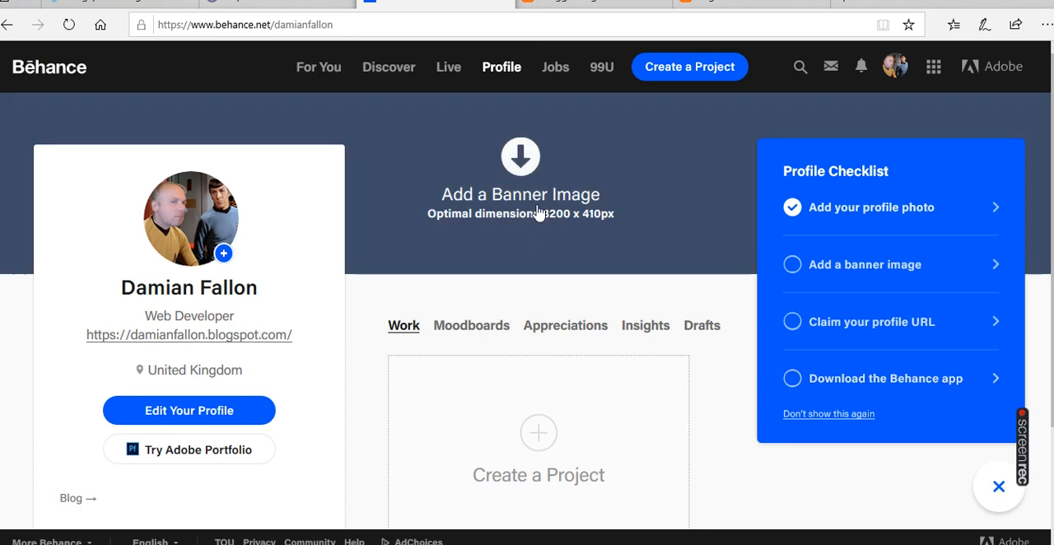
mouse_move(520, 182)
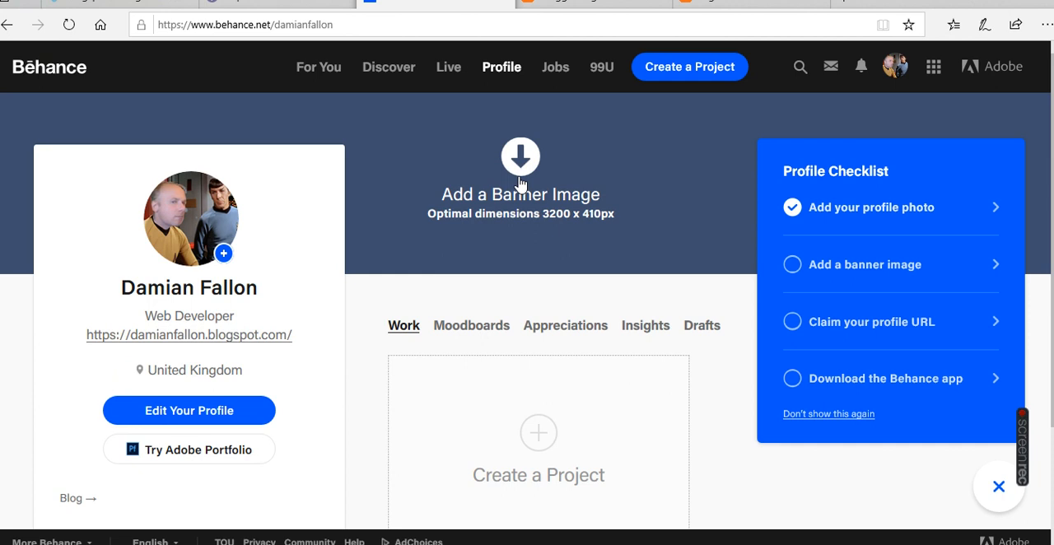
mouse_move(929, 314)
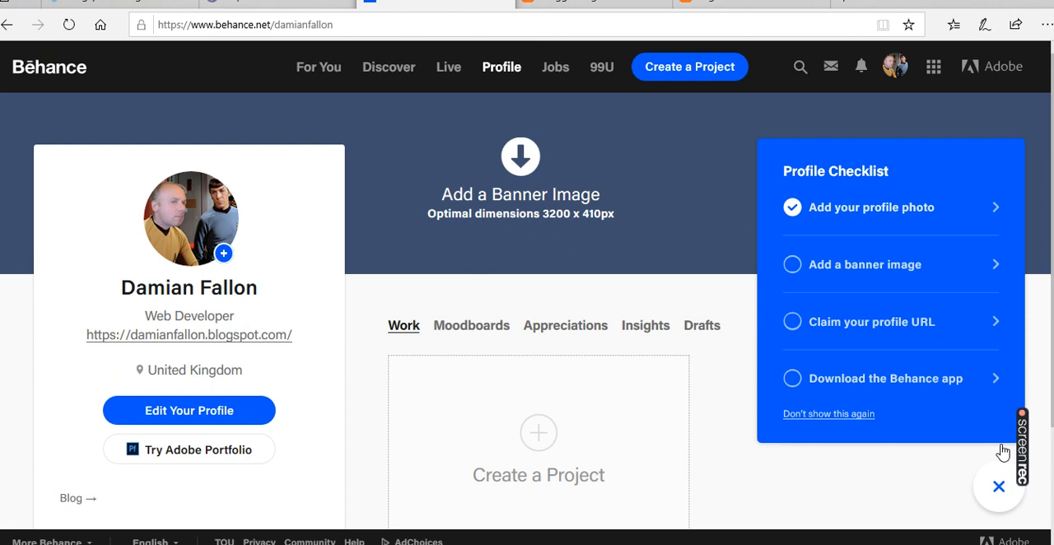
mouse_move(506, 154)
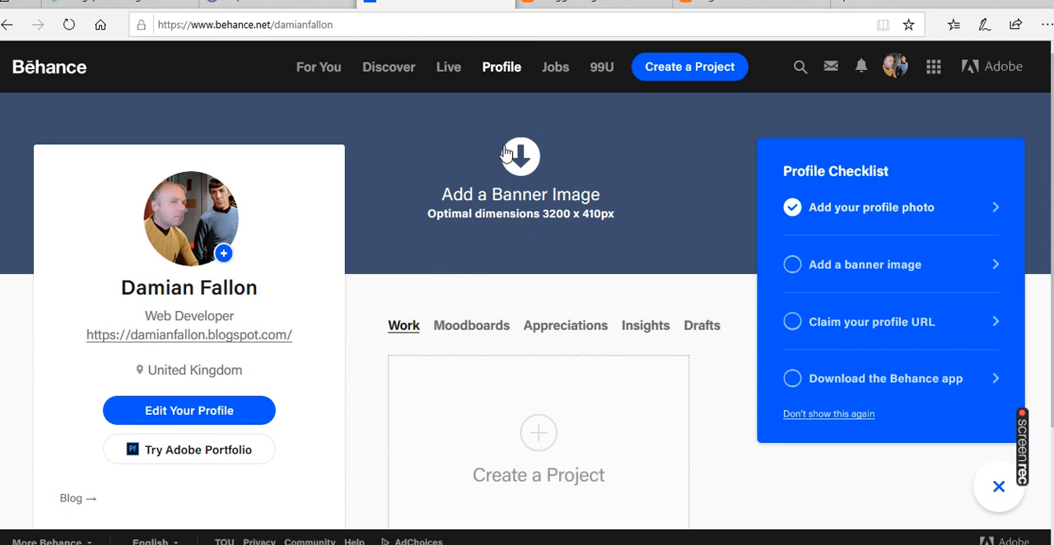
mouse_move(526, 168)
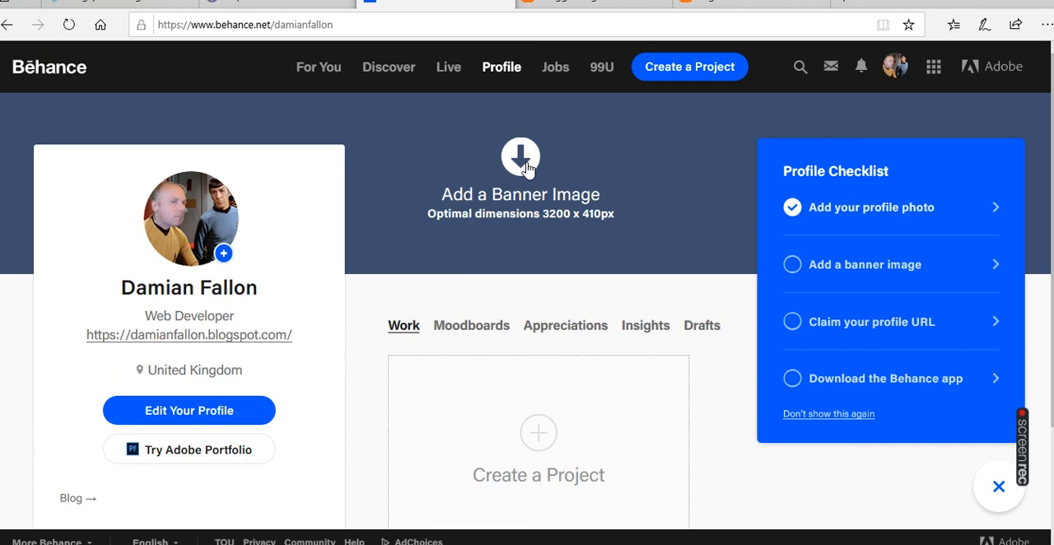
Step: Start adding a Behance profile banner image, opening the file picker
click(519, 156)
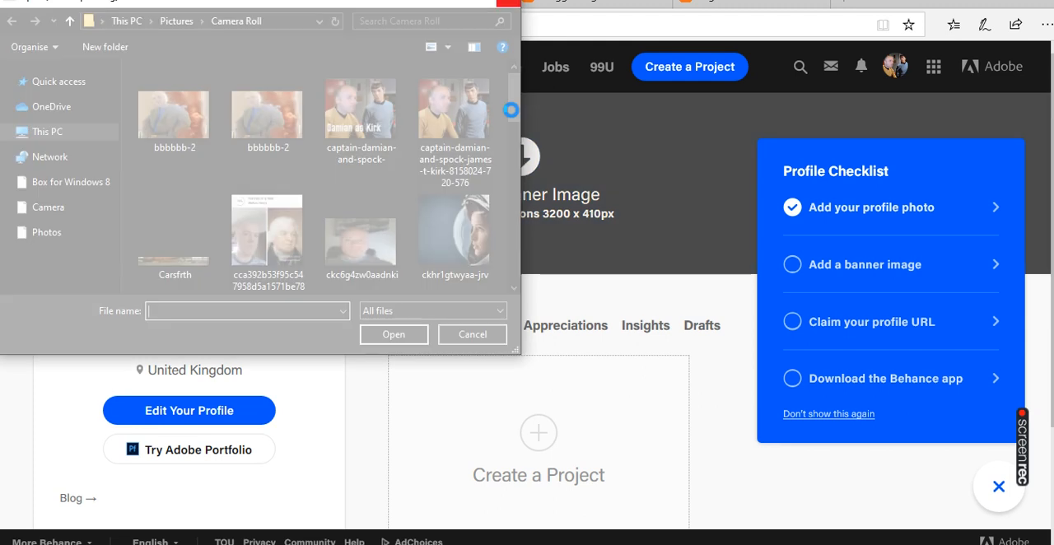
Step: Upload the Carsfrth picture from Camera Roll as the banner
scroll(down, 3)
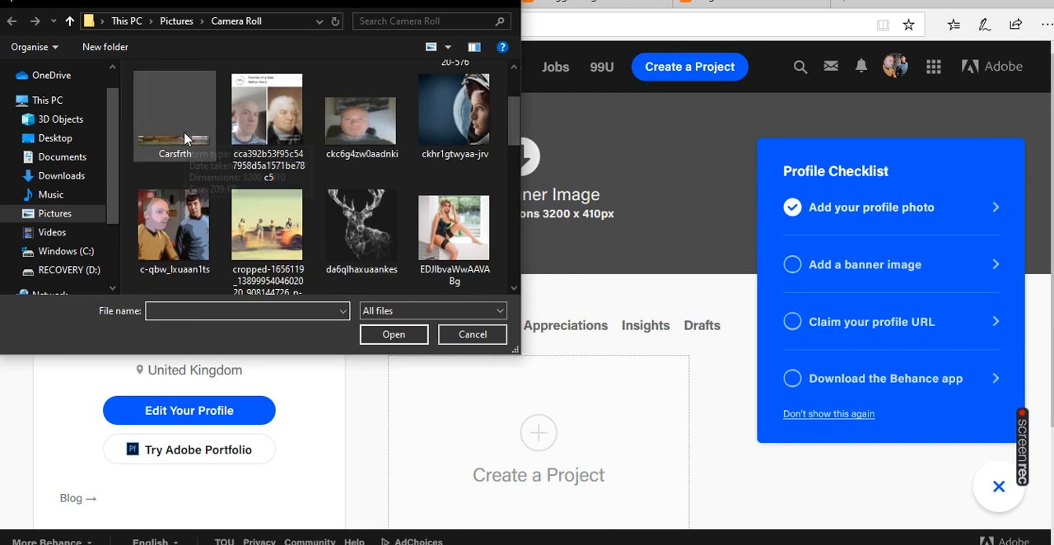
click(174, 115)
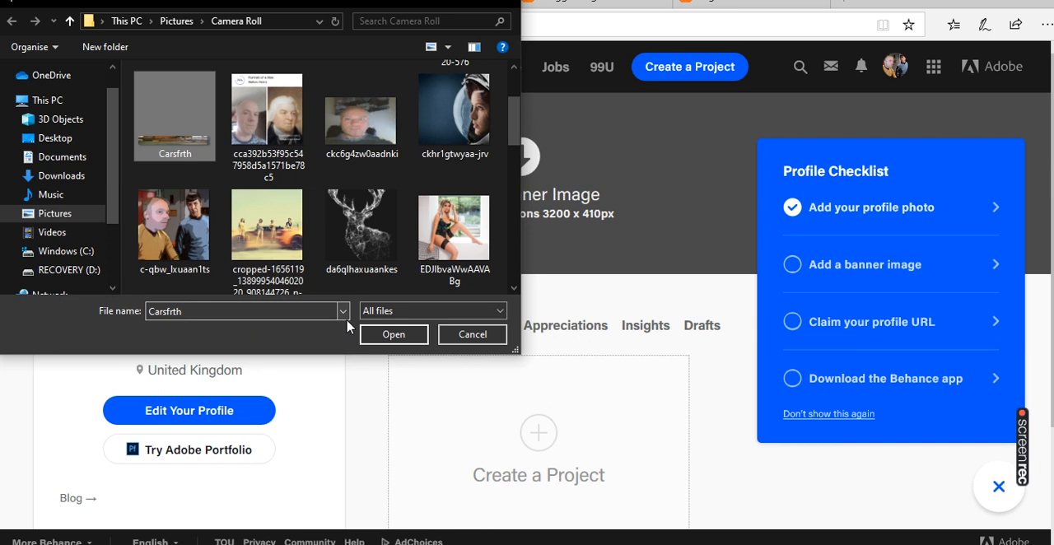
click(394, 334)
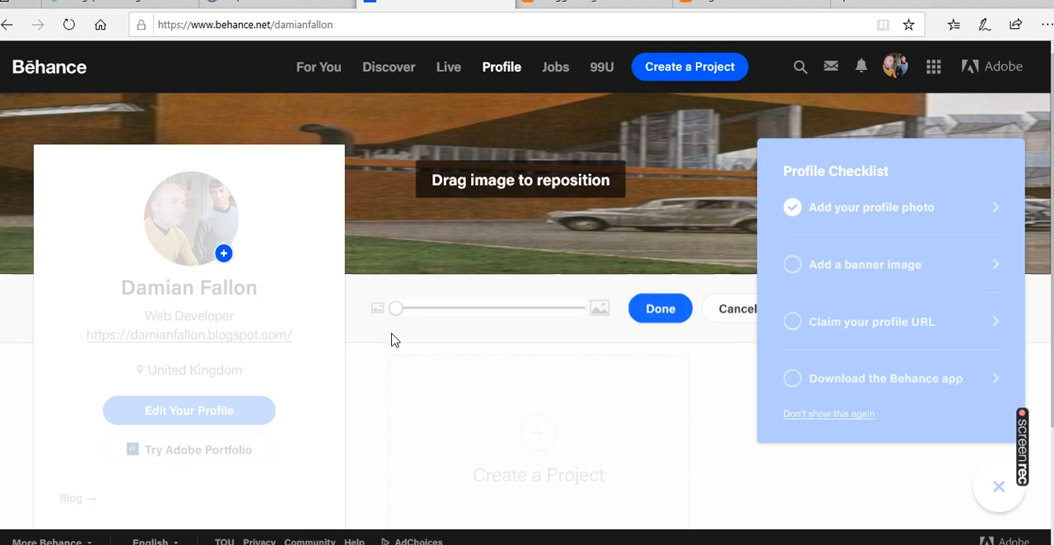
mouse_move(728, 148)
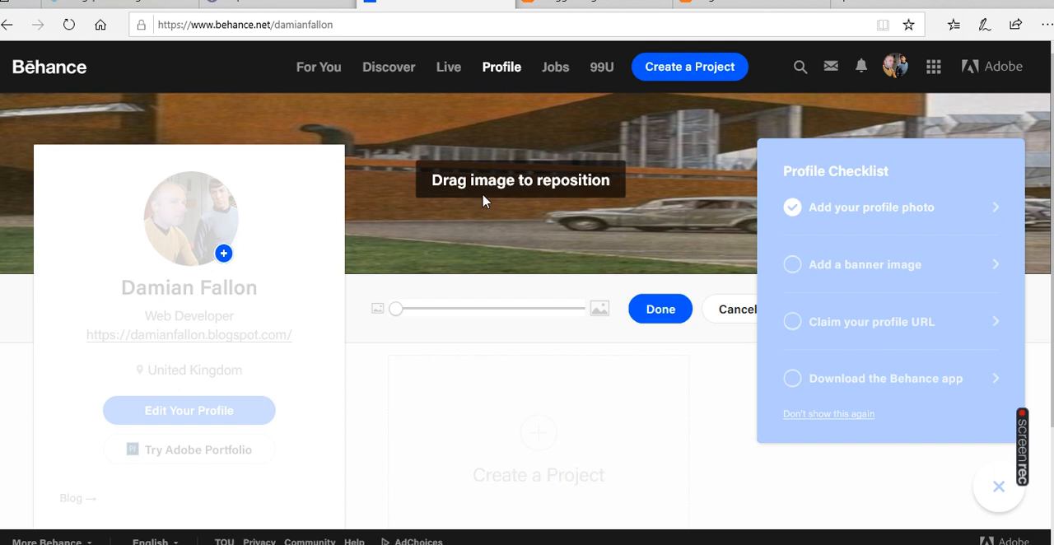
mouse_move(619, 254)
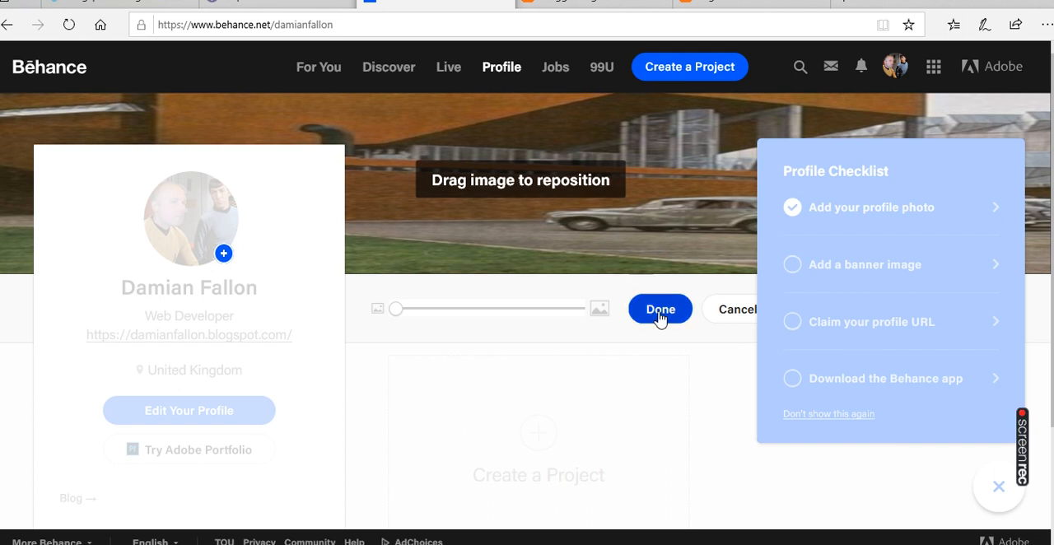
mouse_move(663, 346)
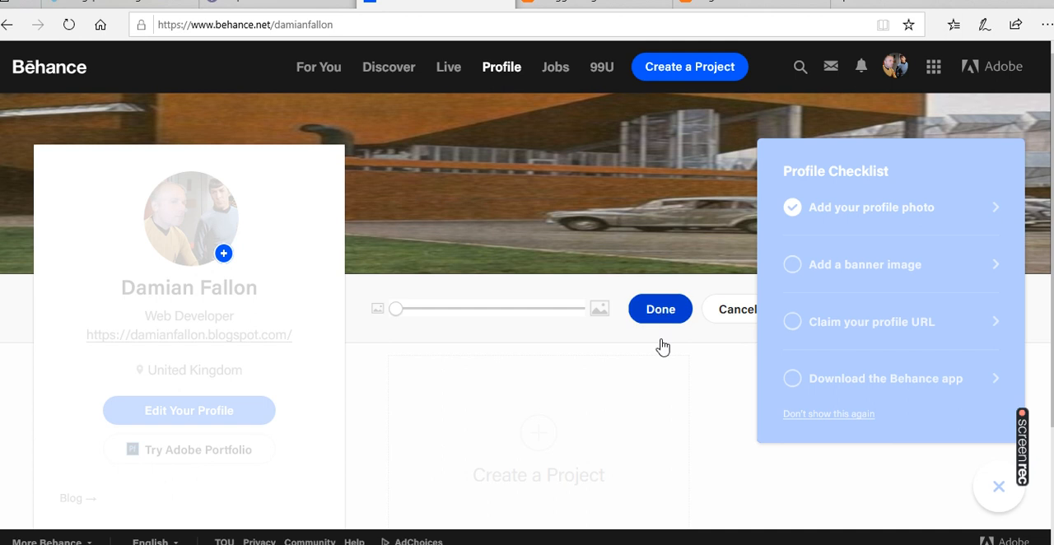
Step: Save the Carsfrth banner in its current position with Done
click(660, 309)
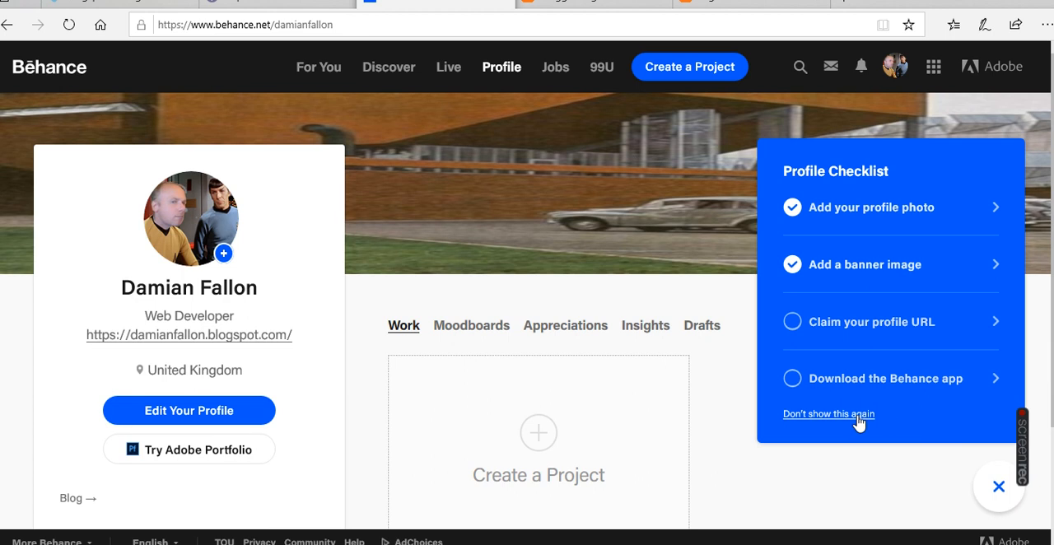
Step: Dismiss the Profile Checklist permanently and scroll down the profile page
click(828, 414)
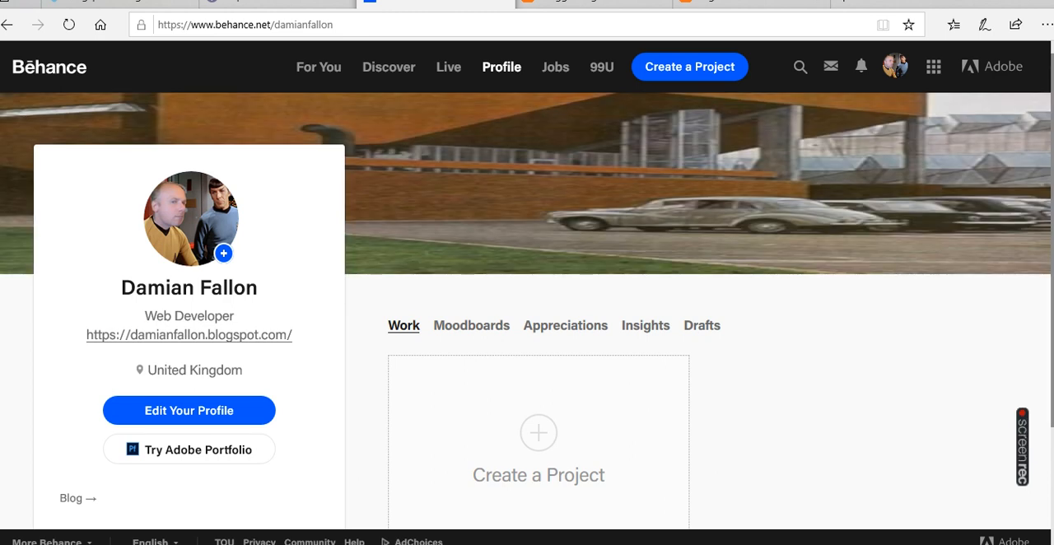
scroll(down, 3)
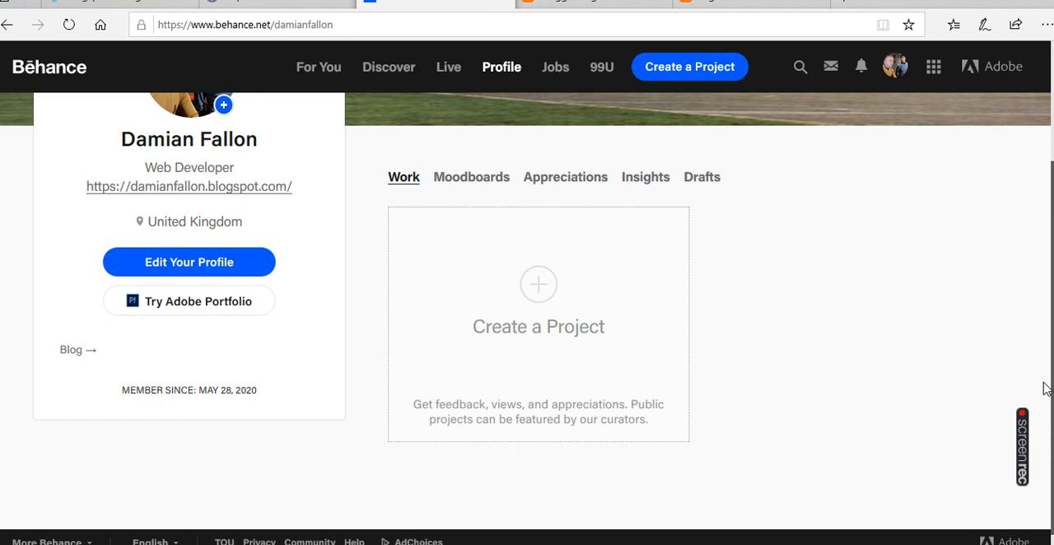